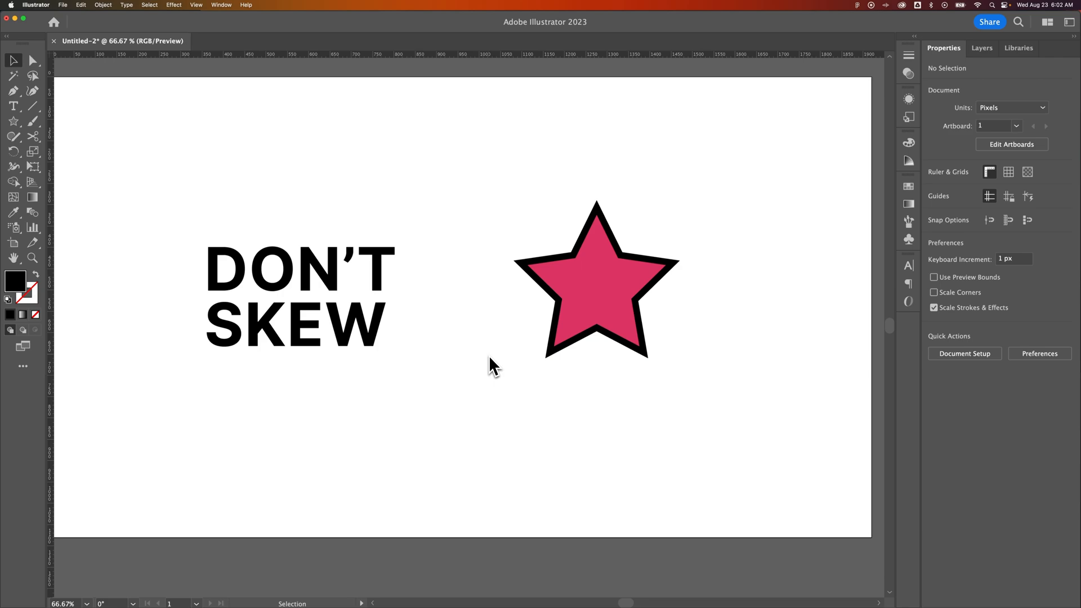
pyautogui.moveTo(476, 365)
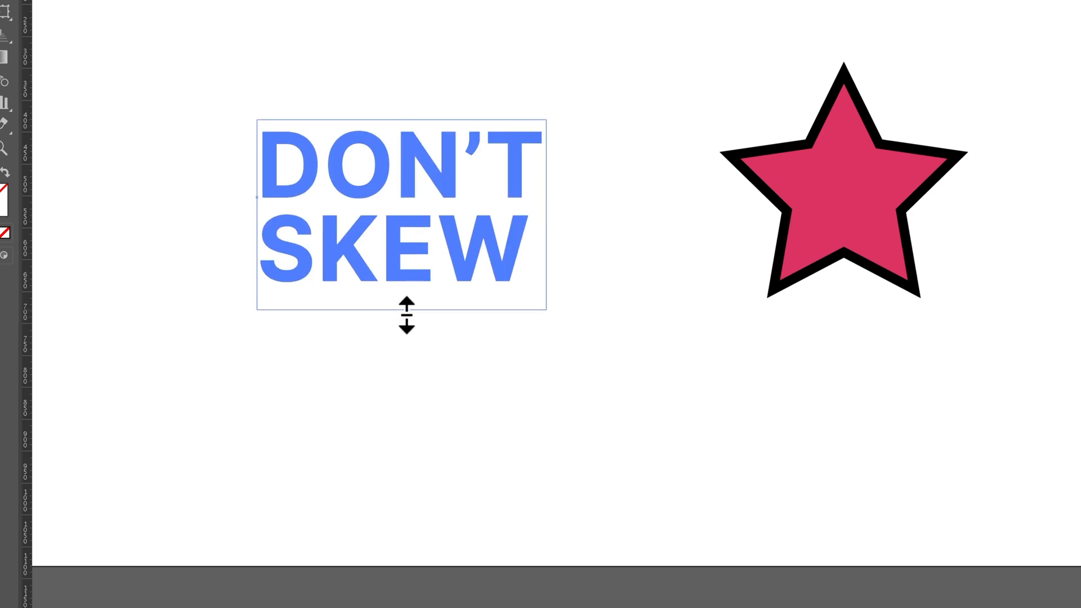
# Stretch the DON'T SKEW text taller out of shape, then resize it back to normal proportions.
pyautogui.moveTo(407, 312); pyautogui.dragTo(400, 444)
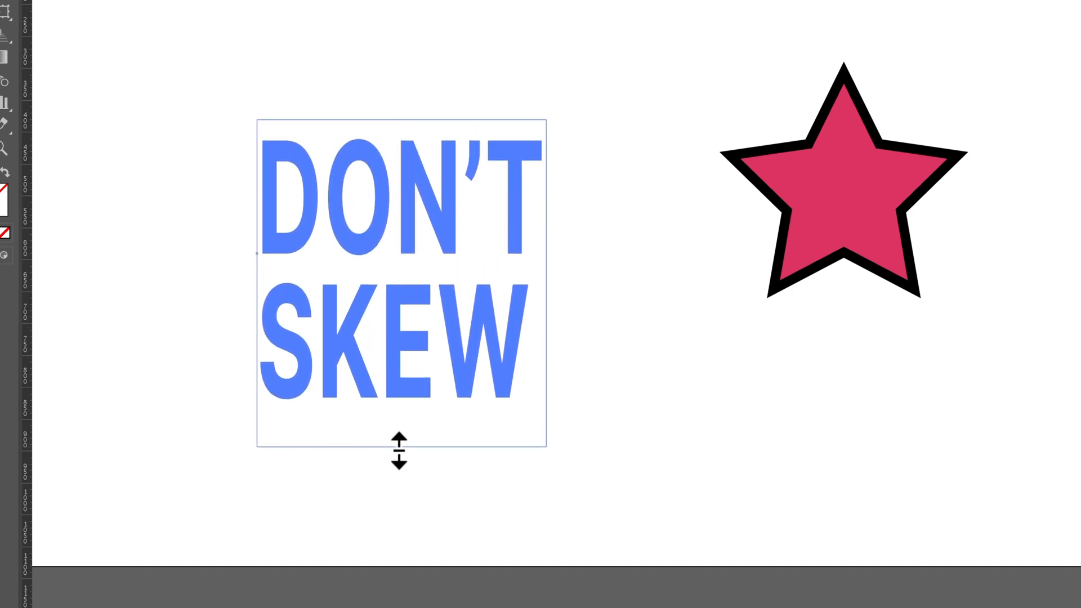
pyautogui.moveTo(399, 448); pyautogui.dragTo(406, 497)
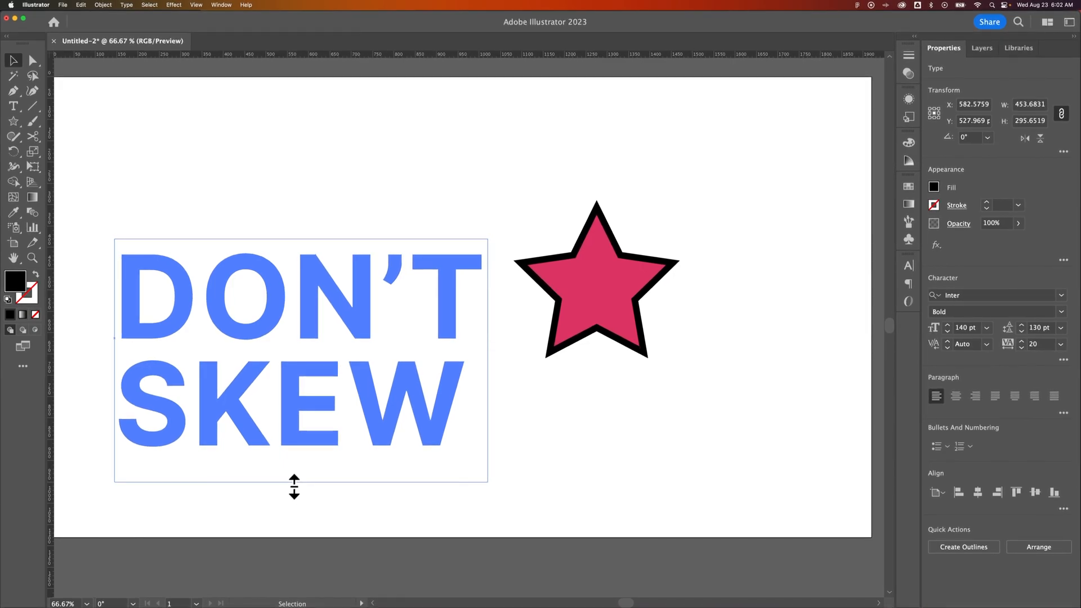
pyautogui.moveTo(295, 483); pyautogui.dragTo(310, 339)
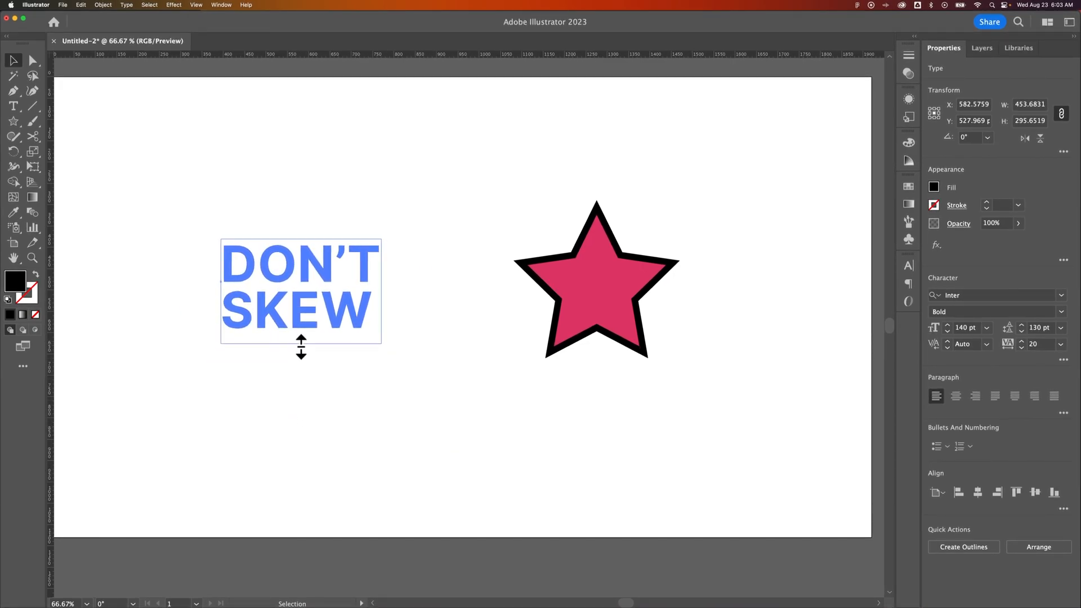
pyautogui.moveTo(301, 342); pyautogui.dragTo(308, 427)
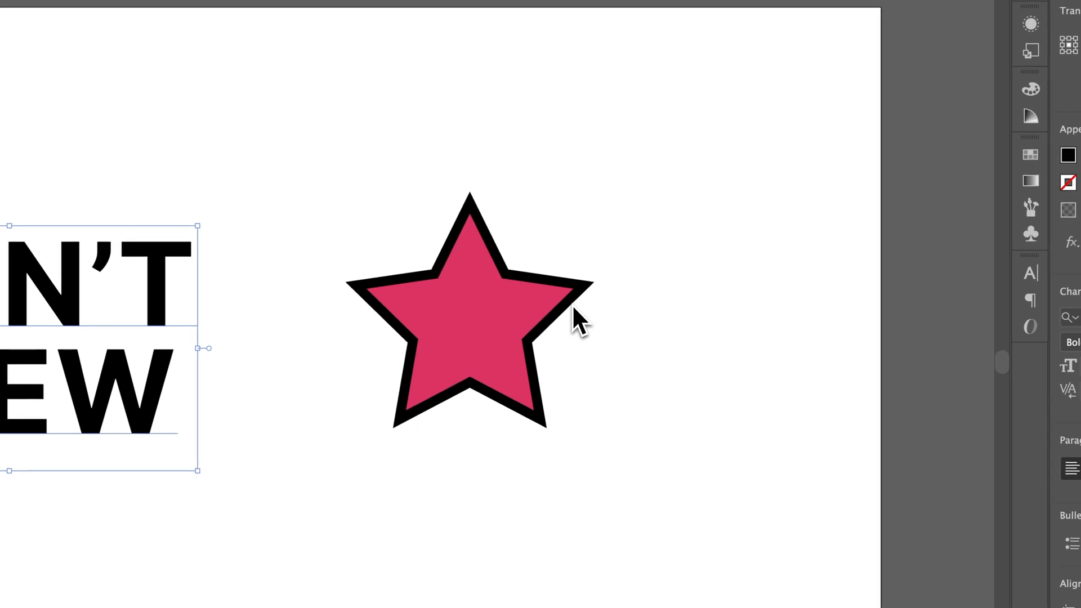
# Distort the pink star, then settle it at a smaller proportional size with a thinner outline.
pyautogui.click(469, 331)
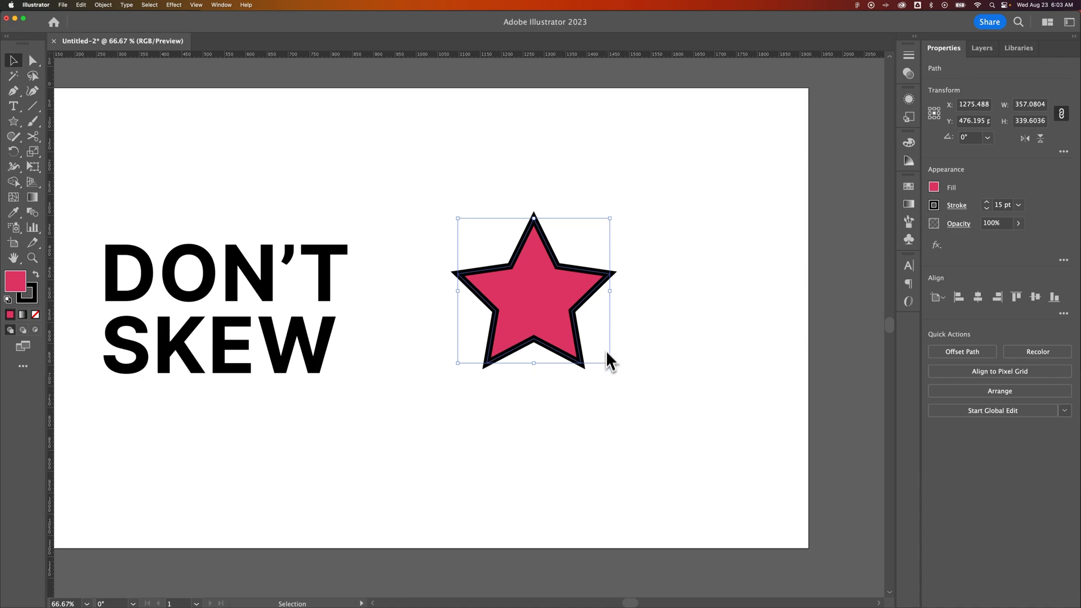
pyautogui.moveTo(609, 363); pyautogui.dragTo(752, 345)
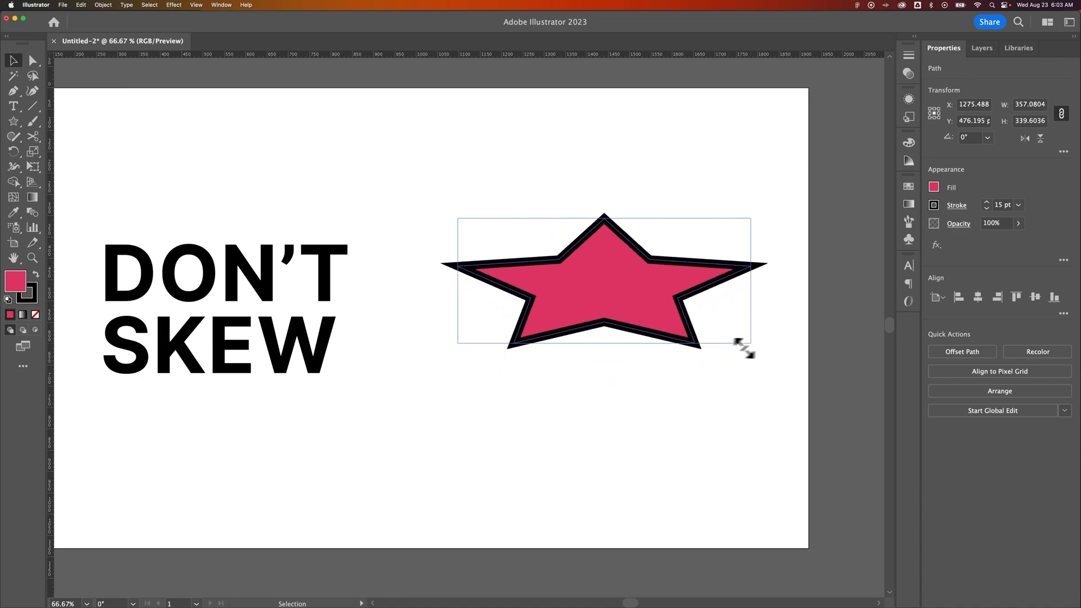
pyautogui.moveTo(745, 344); pyautogui.dragTo(837, 269)
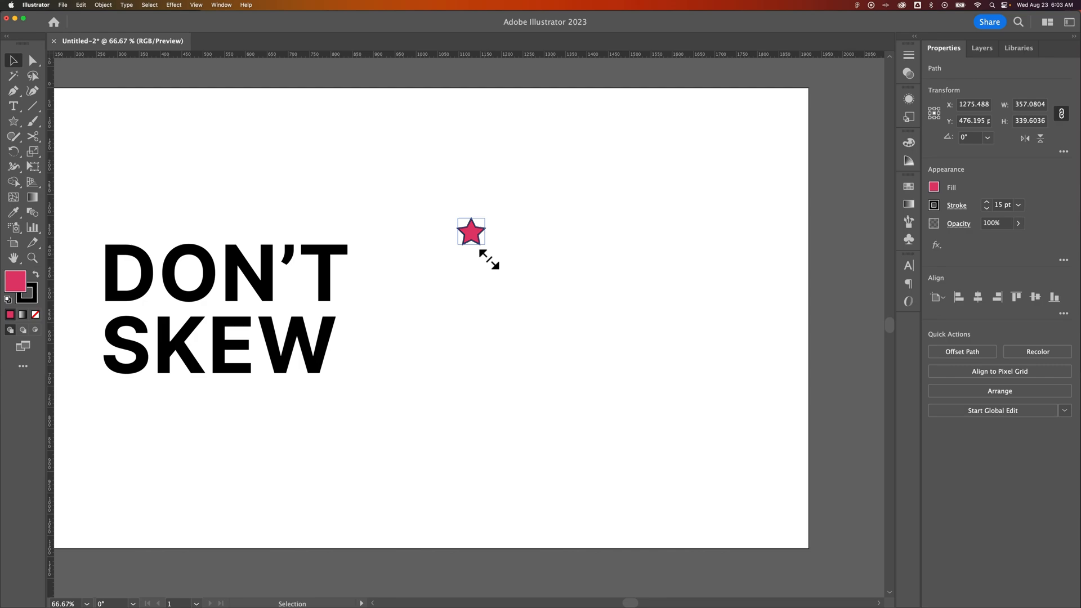
pyautogui.moveTo(483, 249); pyautogui.dragTo(679, 399)
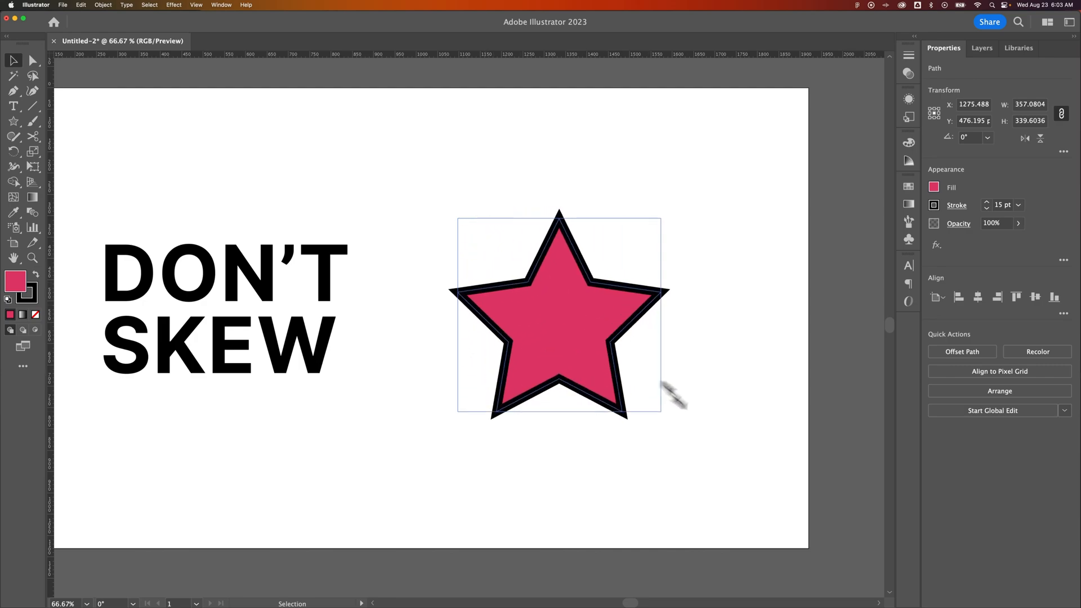
pyautogui.moveTo(658, 411); pyautogui.dragTo(575, 327)
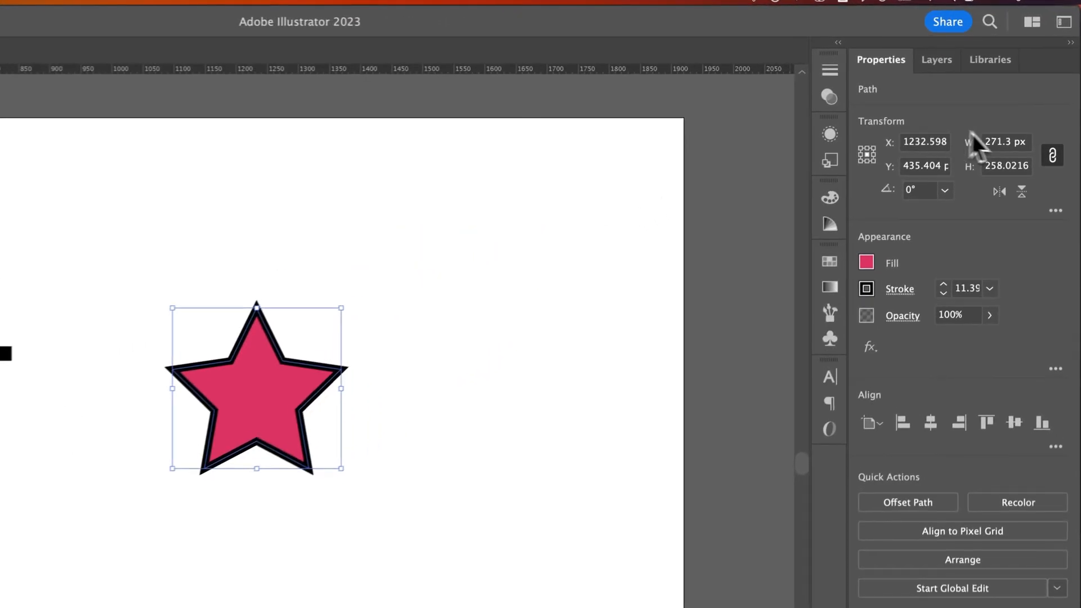
# Toggle Scale Strokes & Effects in the Transform panel's More Options.
pyautogui.click(1056, 214)
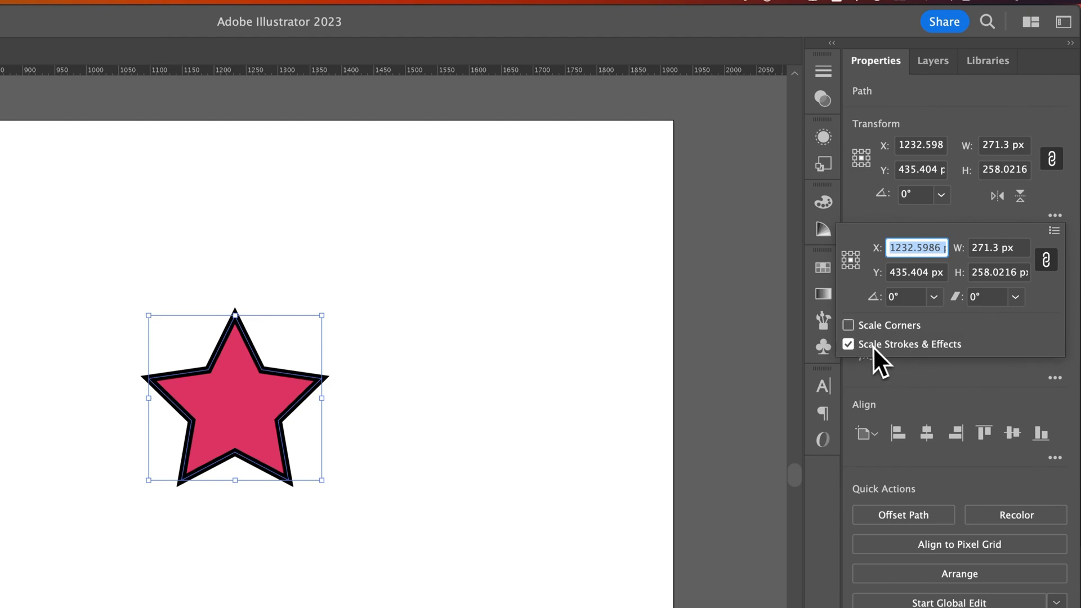
pyautogui.moveTo(865, 362)
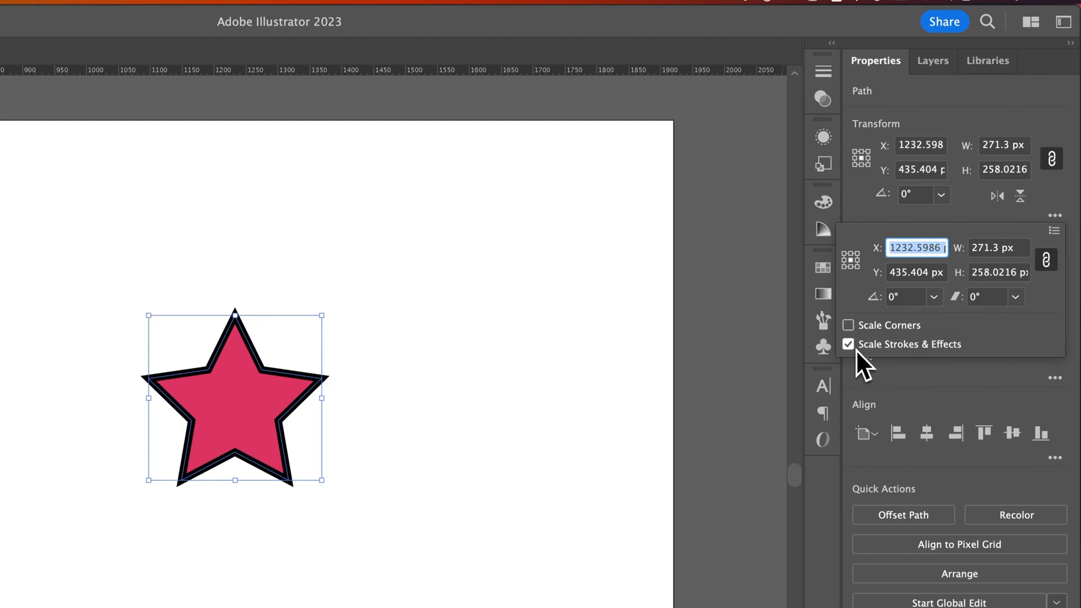
pyautogui.click(848, 344)
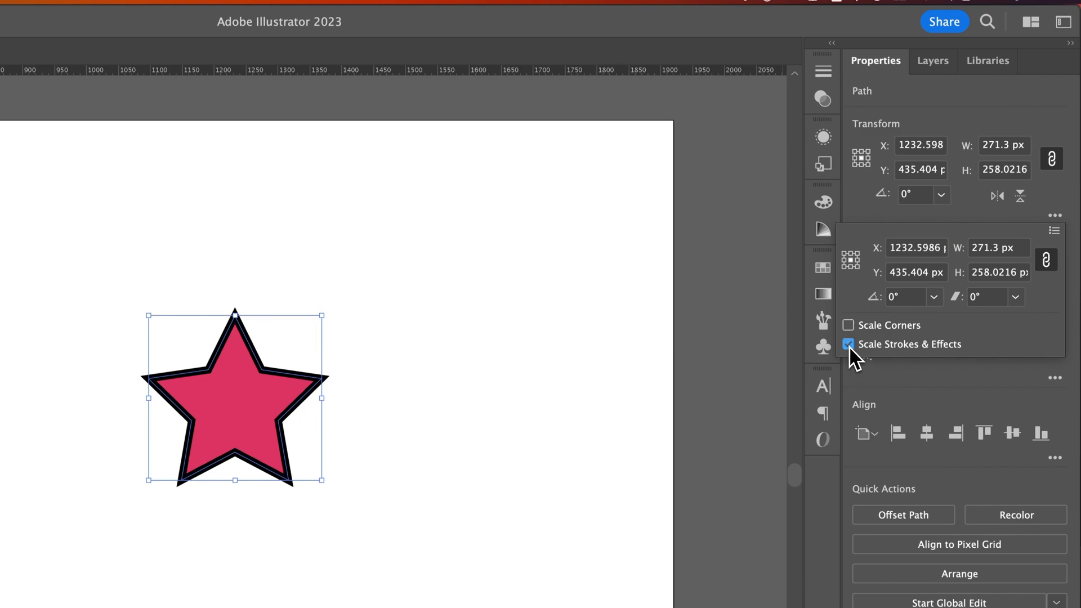
pyautogui.click(848, 344)
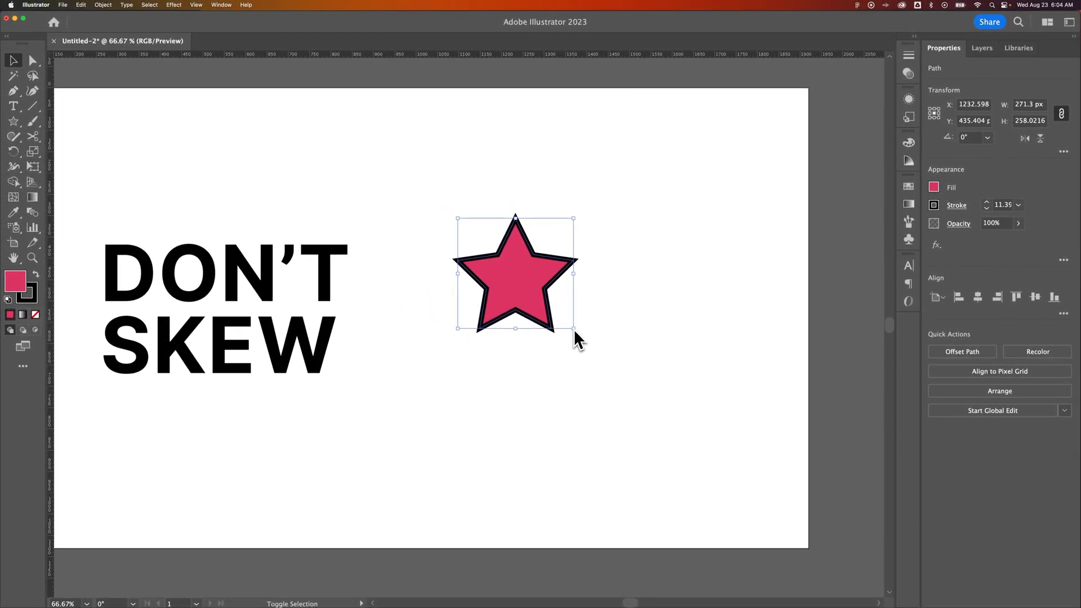
# Resize the pink star up and down, ending moderately larger.
pyautogui.moveTo(573, 327); pyautogui.dragTo(762, 506)
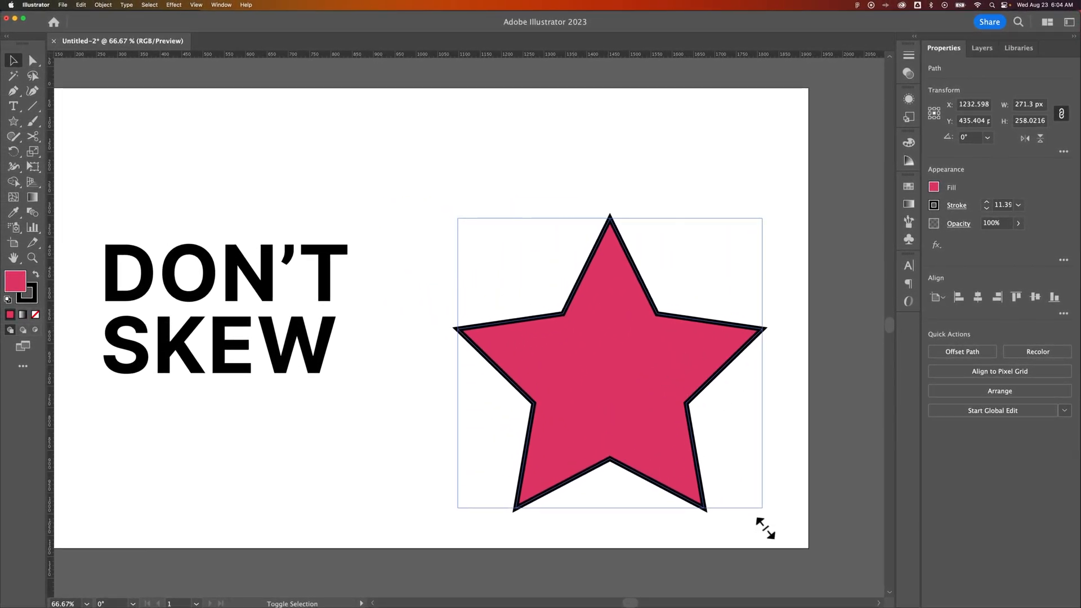
pyautogui.moveTo(762, 507); pyautogui.dragTo(820, 562)
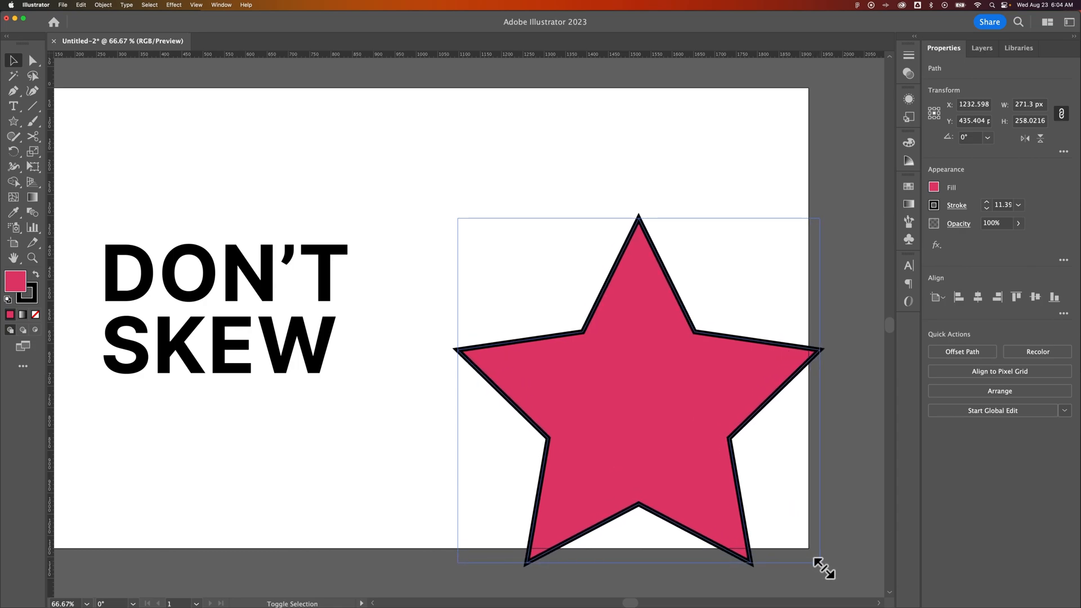
pyautogui.moveTo(820, 562); pyautogui.dragTo(579, 334)
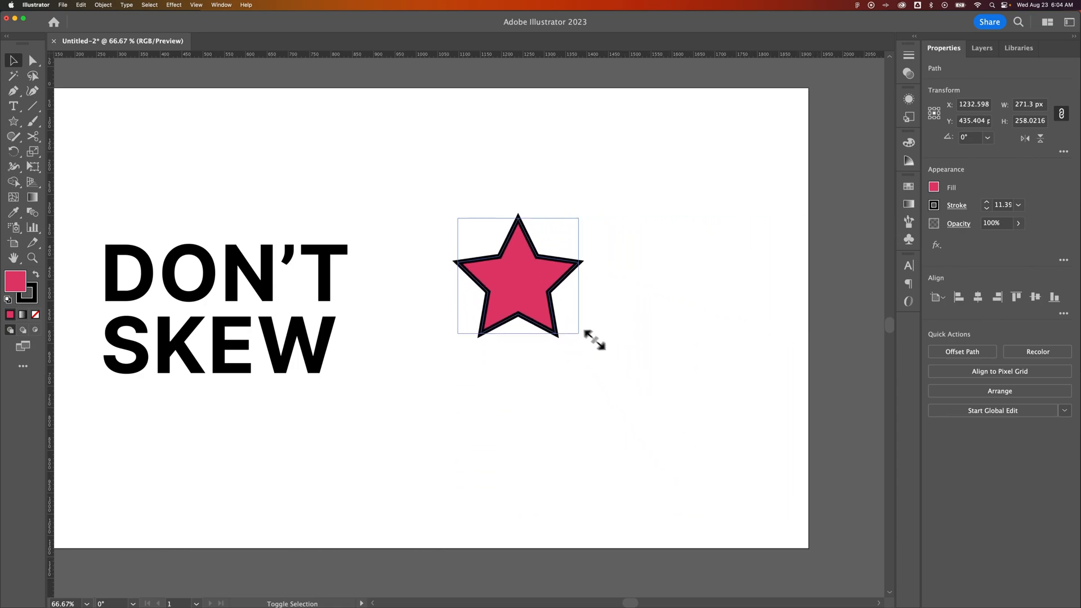
pyautogui.moveTo(579, 333); pyautogui.dragTo(469, 244)
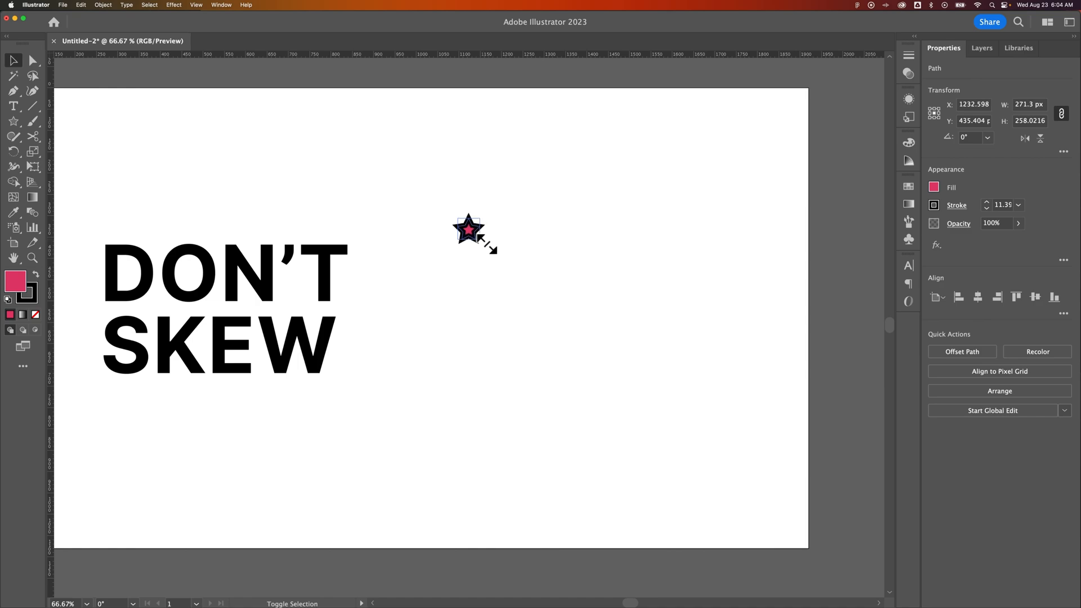
pyautogui.moveTo(483, 249); pyautogui.dragTo(551, 321)
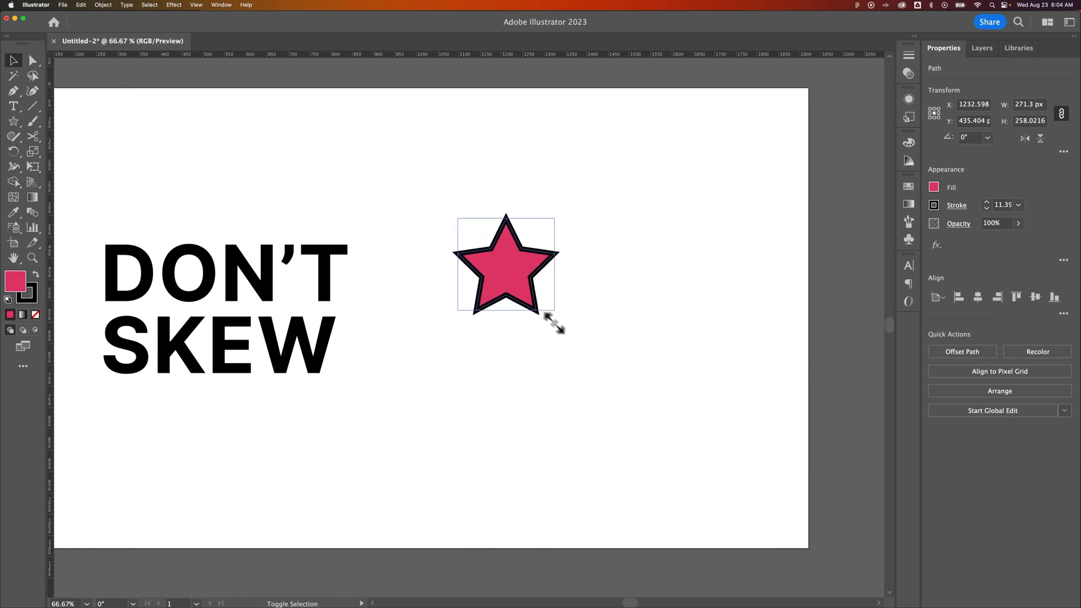
pyautogui.moveTo(553, 312); pyautogui.dragTo(627, 351)
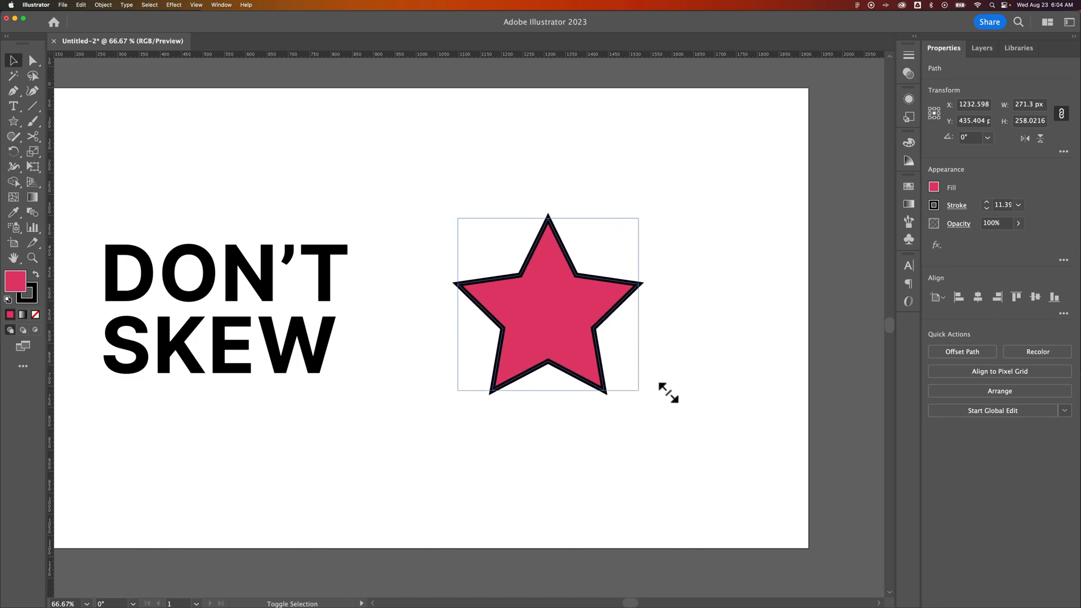
# Enable Scale Strokes & Effects, resize the star so its outline thins, then deselect it.
pyautogui.moveTo(638, 389); pyautogui.dragTo(623, 376)
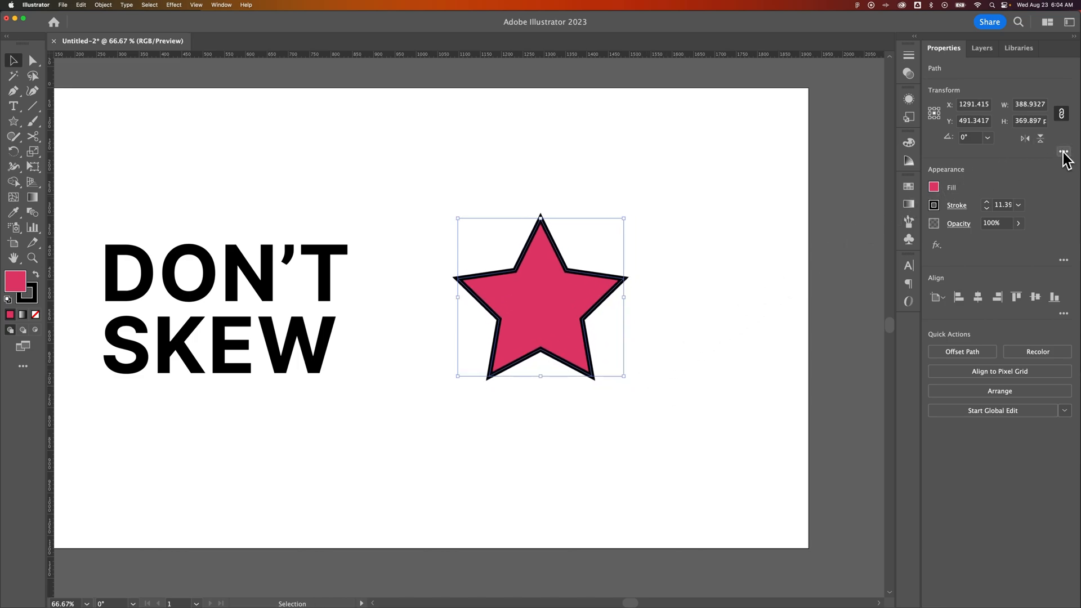
pyautogui.click(1063, 152)
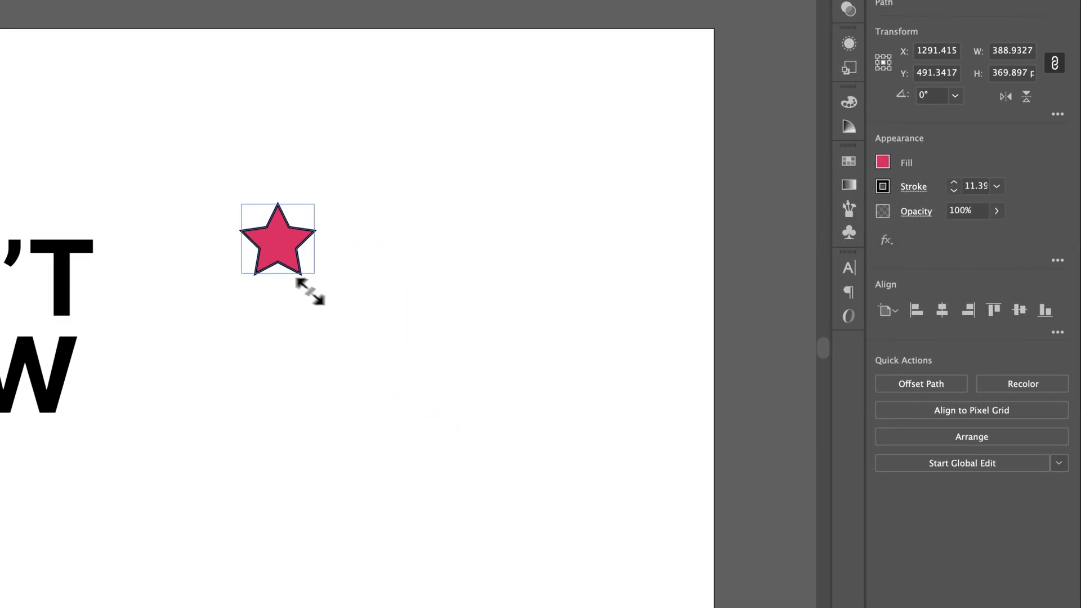
pyautogui.moveTo(314, 293); pyautogui.dragTo(565, 504)
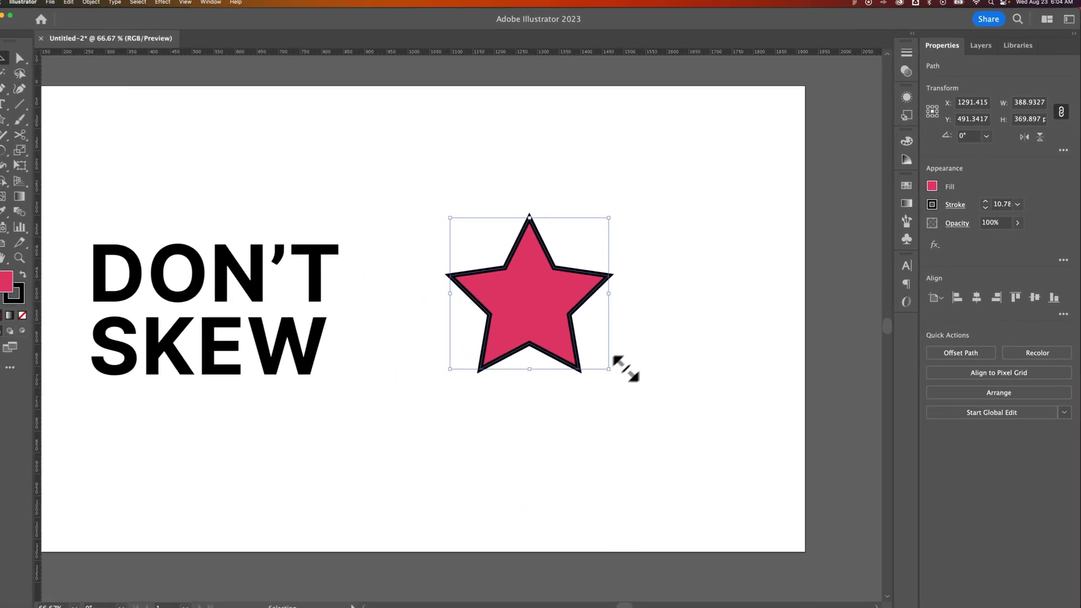
pyautogui.click(654, 337)
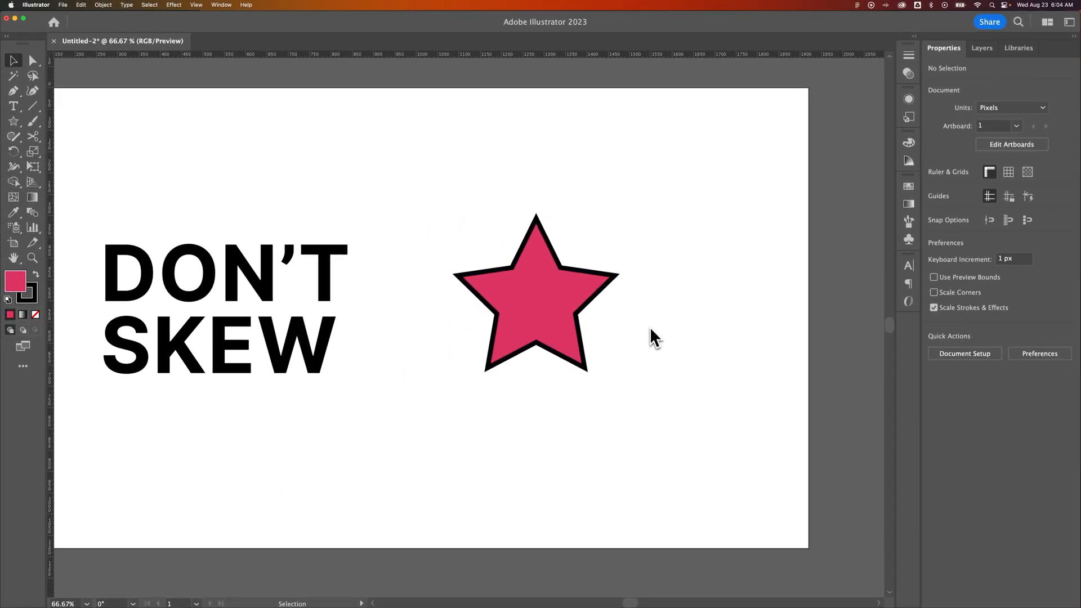